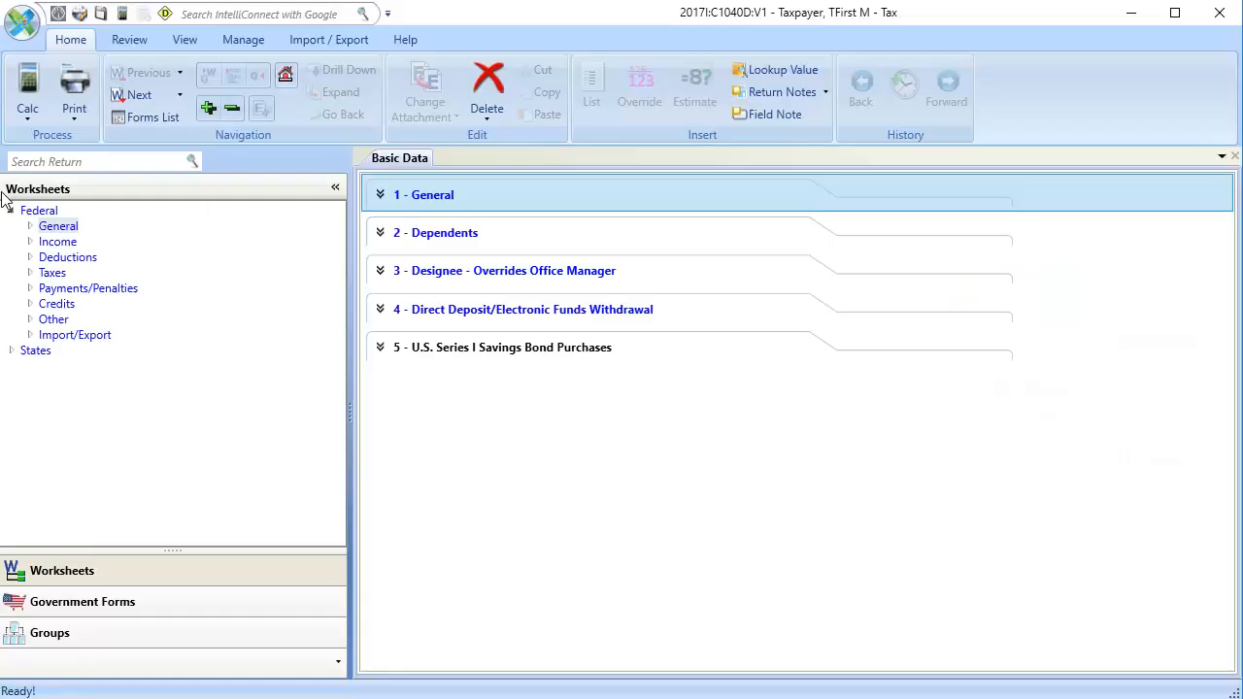
- Open the Federal General Basic Data worksheet at its Driver's License section
{"action": "left_click", "coordinate": [58, 225]}
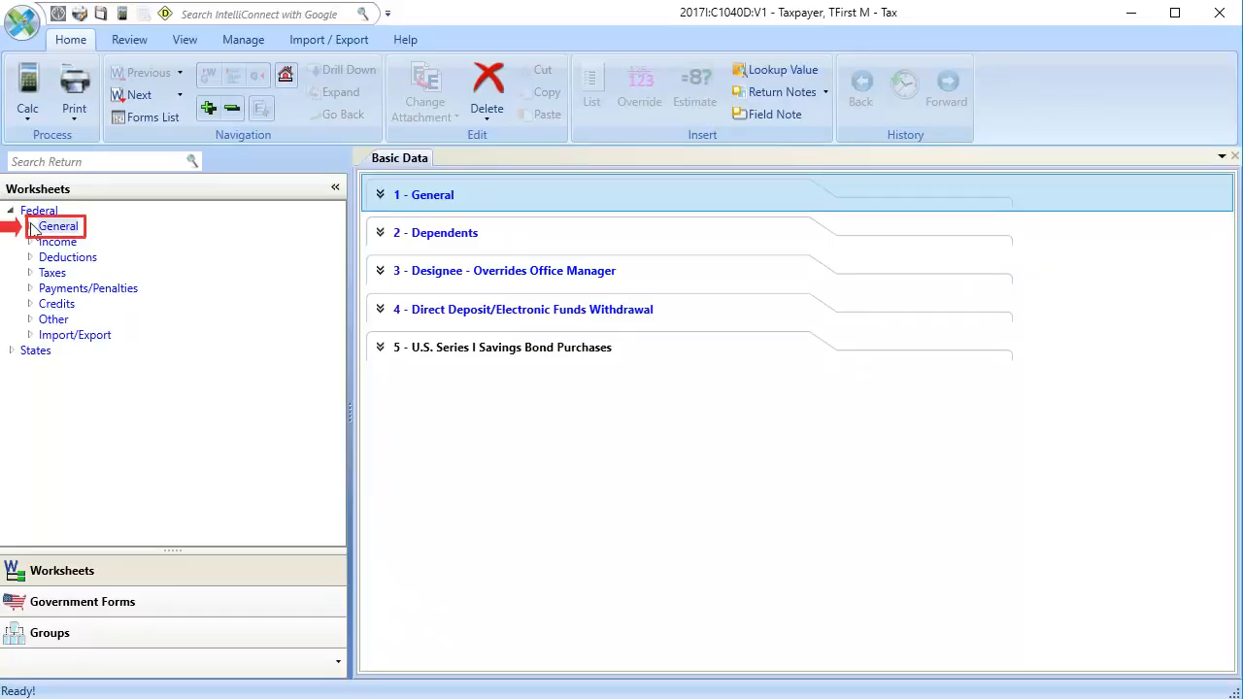
{"action": "left_click", "coordinate": [58, 226]}
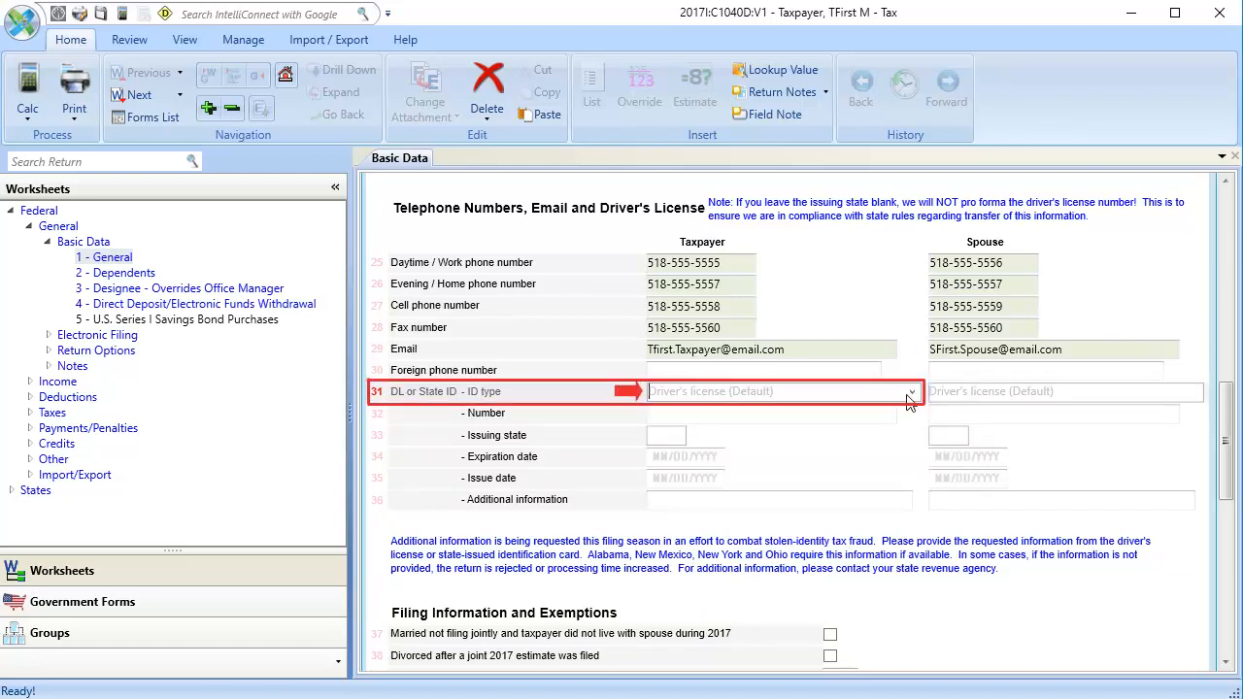
- Choose the taxpayer's identification document type before opening the issuing state lookup
{"action": "left_click", "coordinate": [910, 392]}
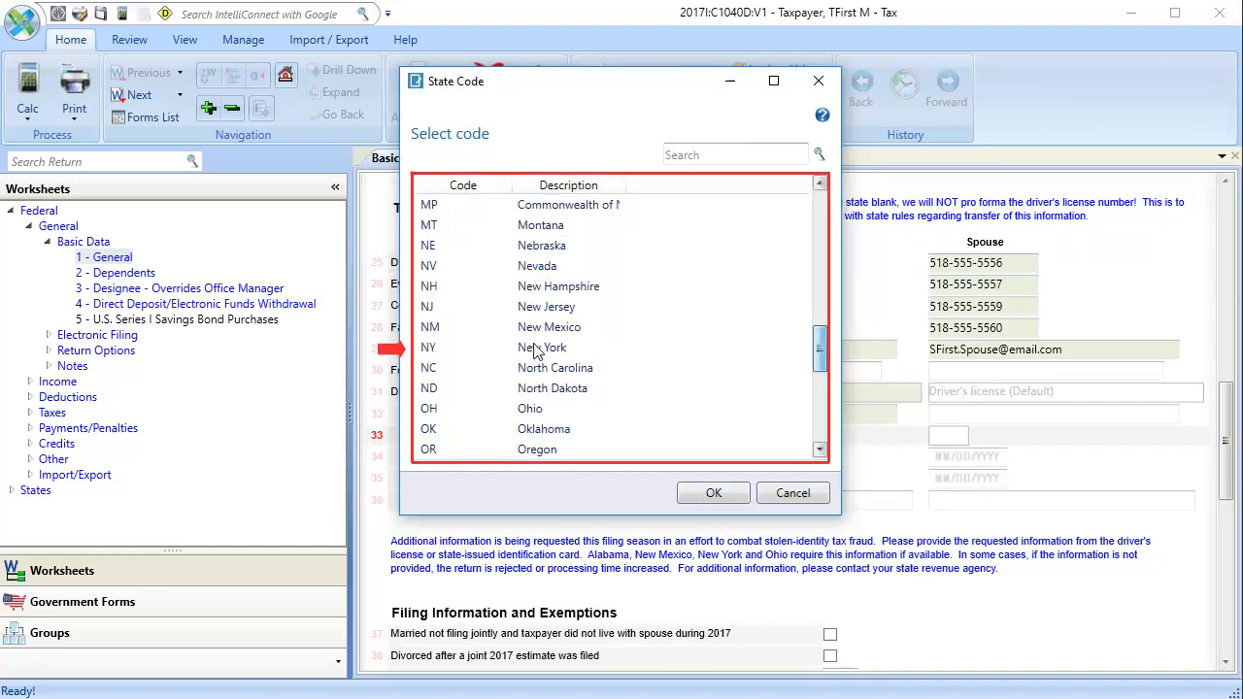
- Pick NY - New York from the State Code list and confirm it
{"action": "left_click", "coordinate": [541, 347]}
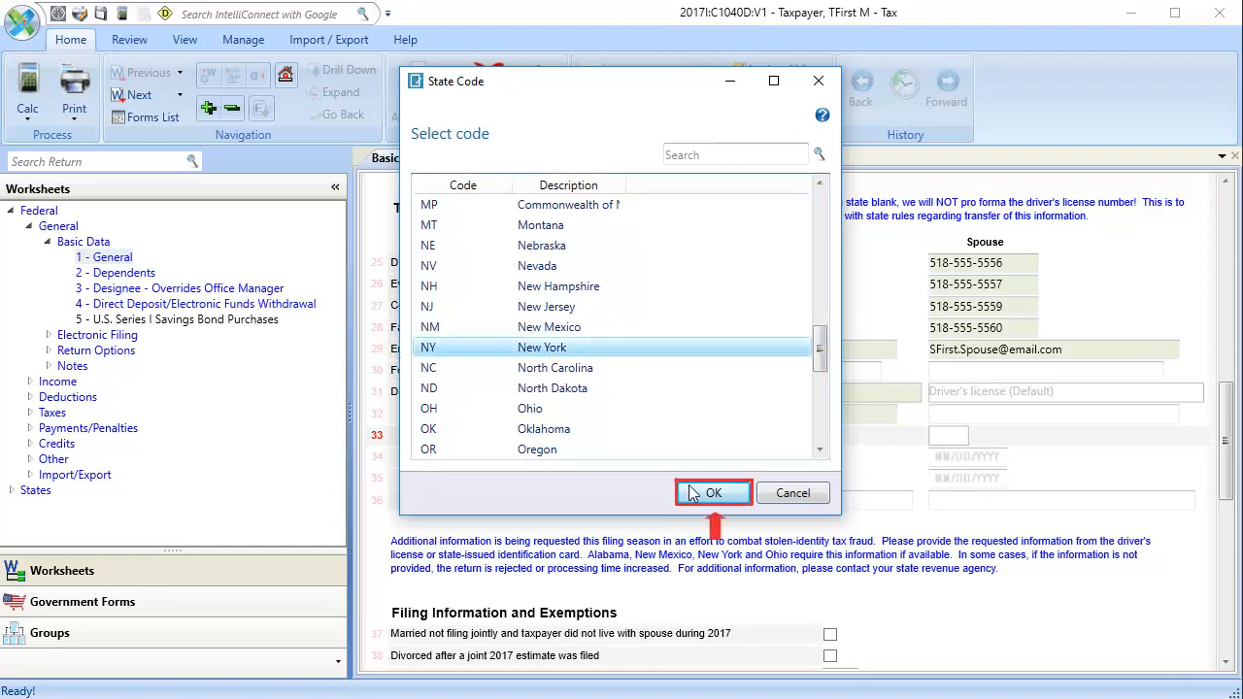
{"action": "left_click", "coordinate": [713, 493]}
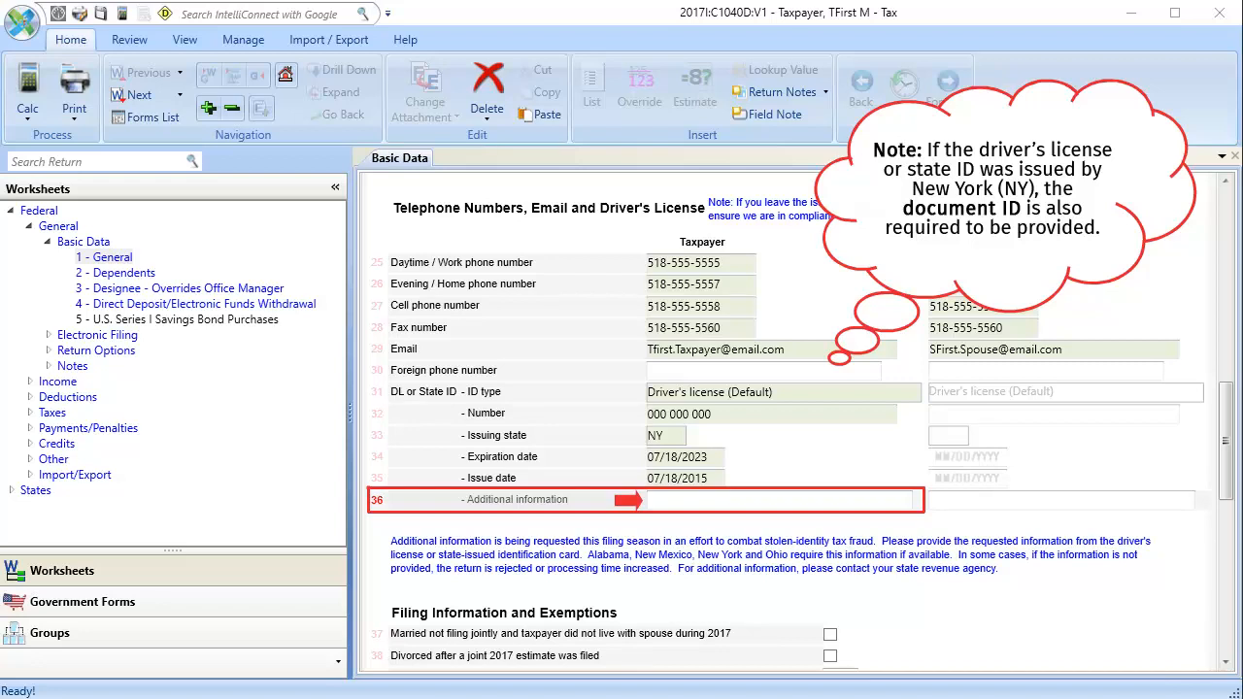
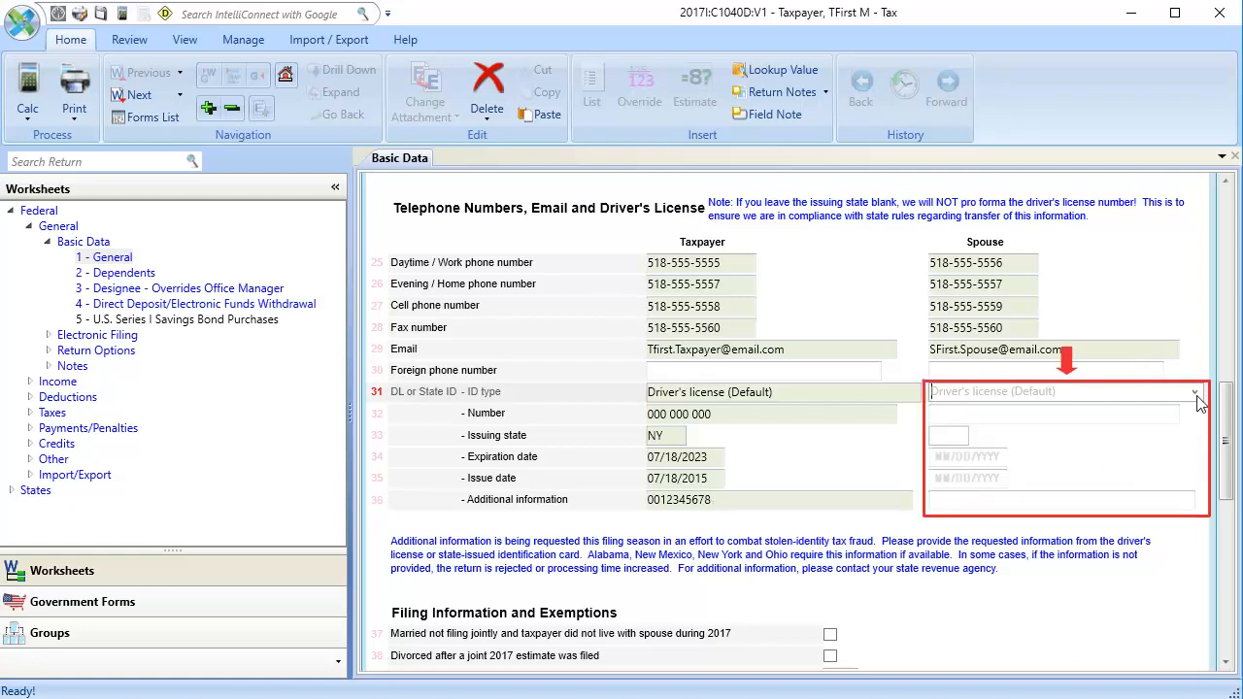
{"action": "left_click", "coordinate": [1194, 391]}
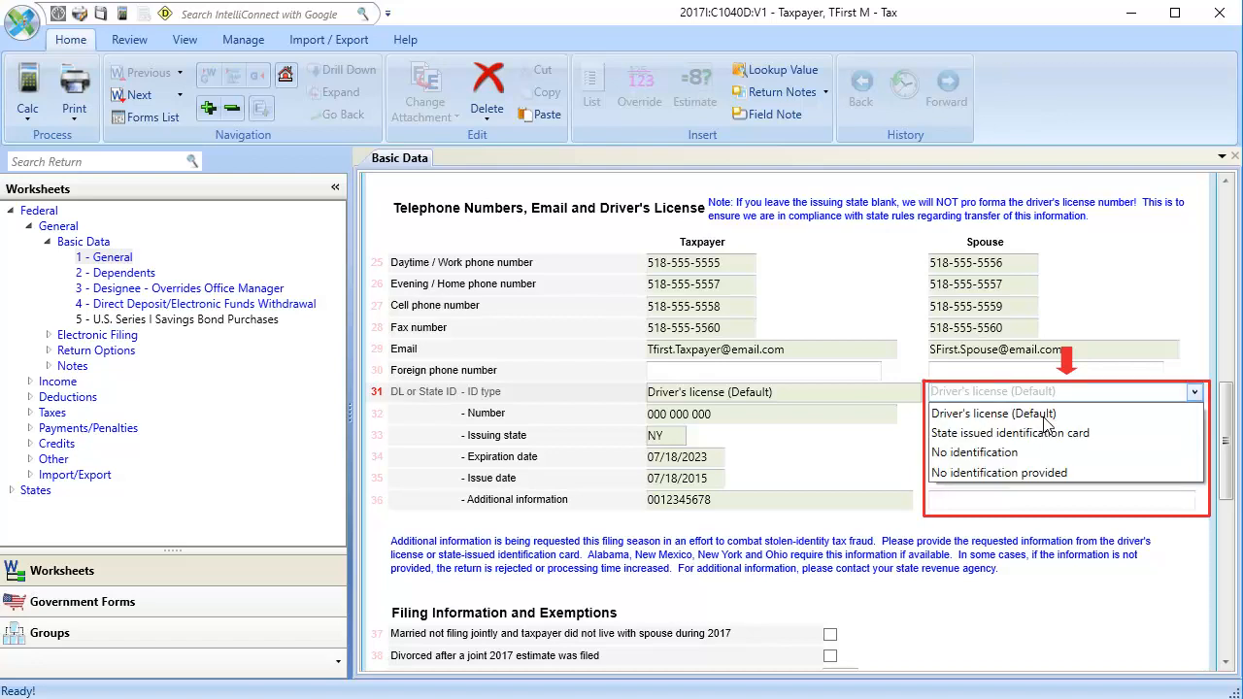